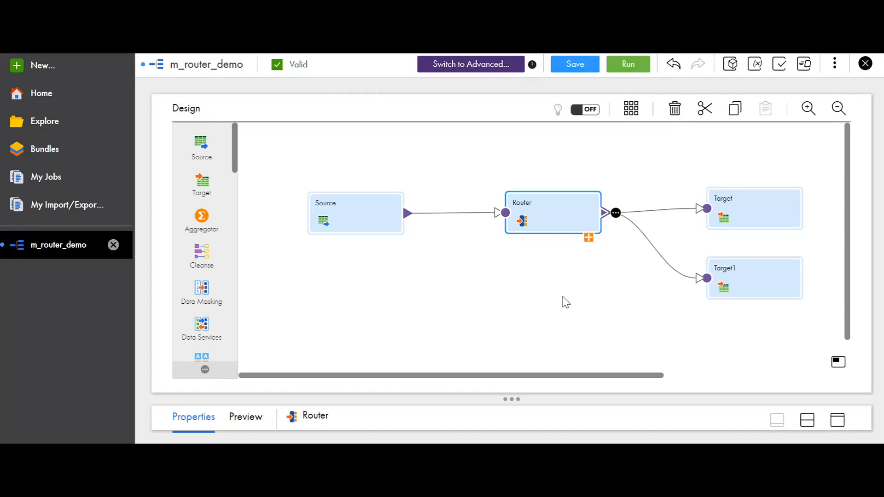
mouse_move(592, 248)
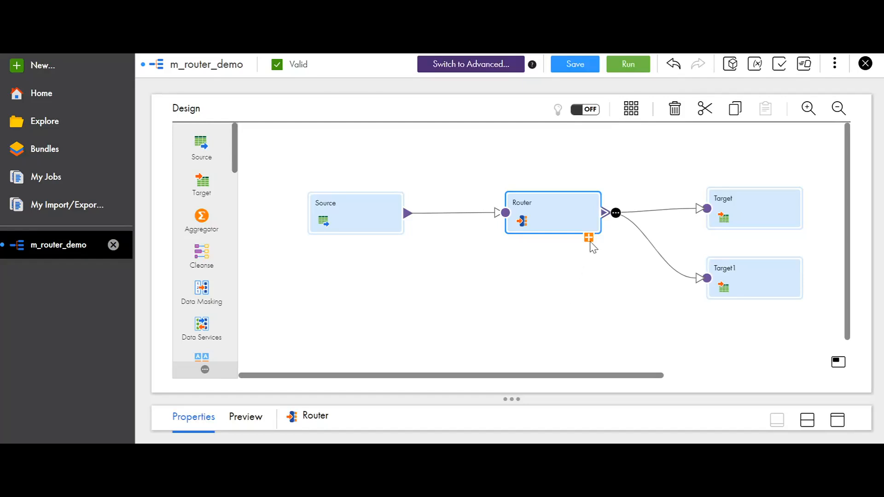
Expand the Router on the canvas to reveal its gt80 and gt50_lt80 output groups
click(589, 237)
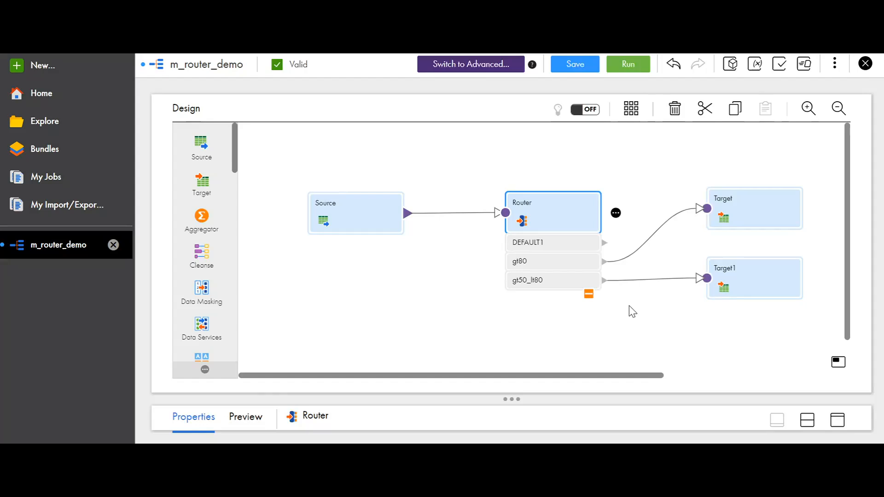
mouse_move(699, 335)
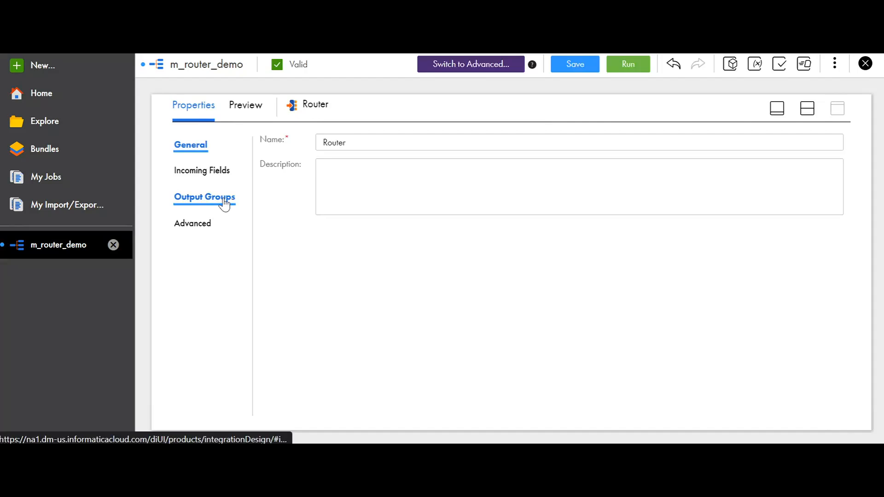
Add a fourth output group, NewGroup, after DEFAULT1, gt80 and gt50_lt80
click(204, 197)
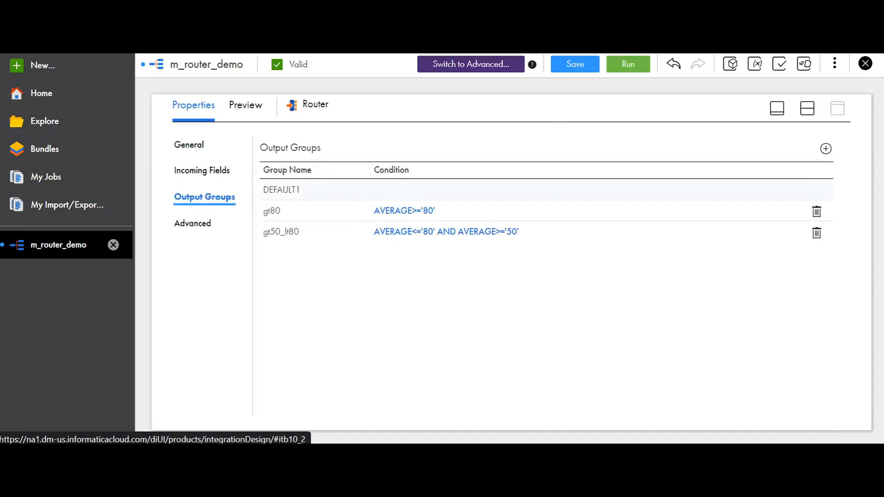
click(315, 190)
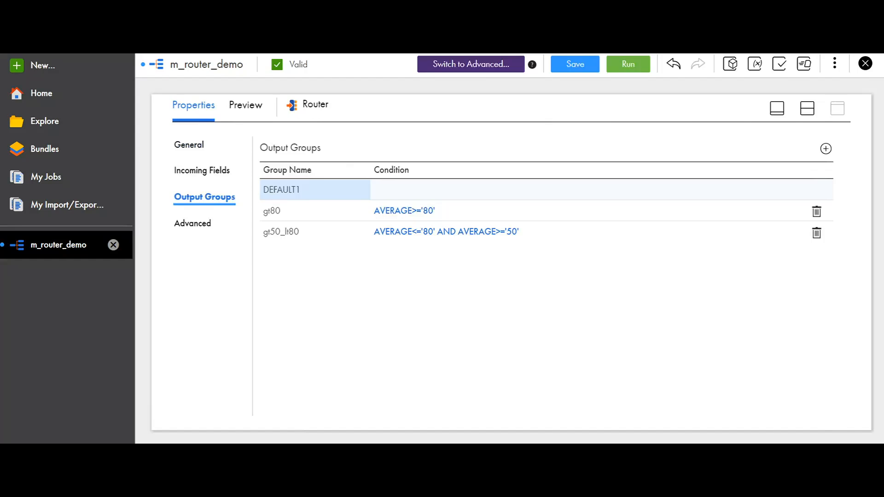
mouse_move(738, 129)
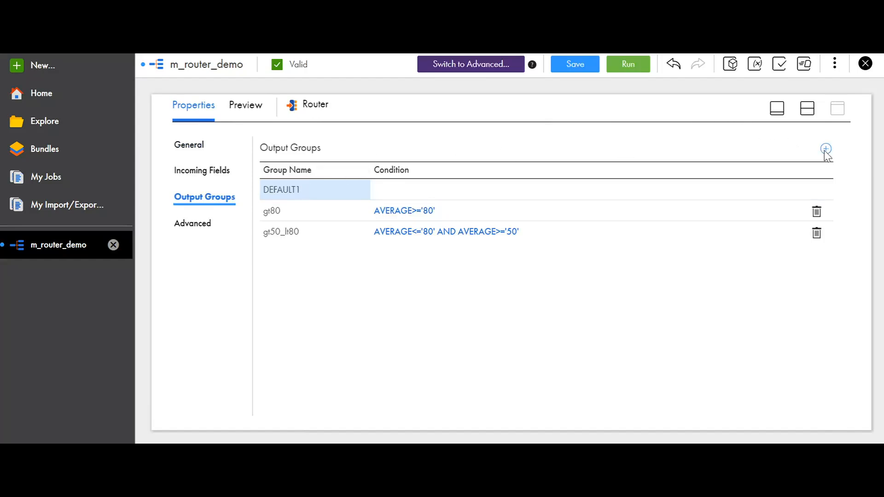
click(824, 149)
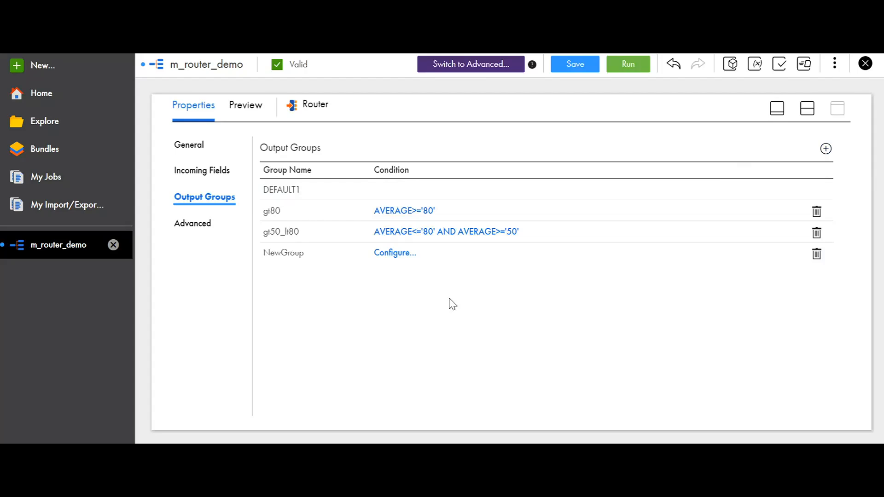
mouse_move(284, 252)
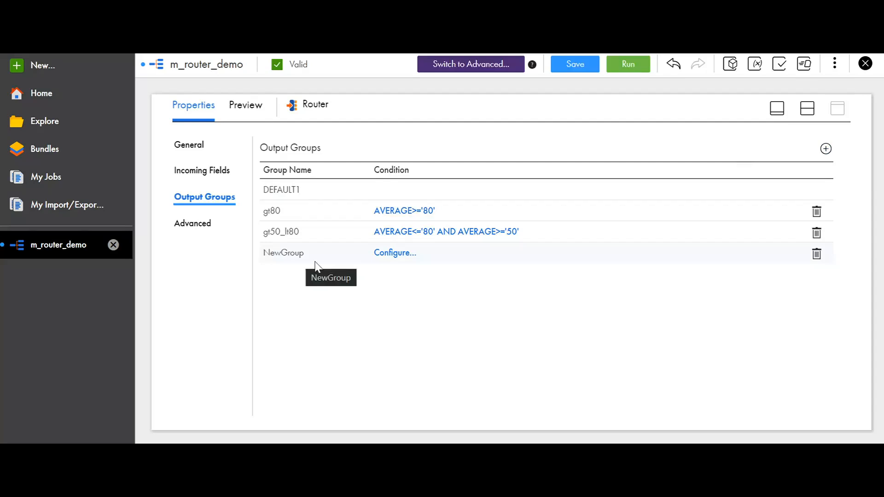
mouse_move(395, 252)
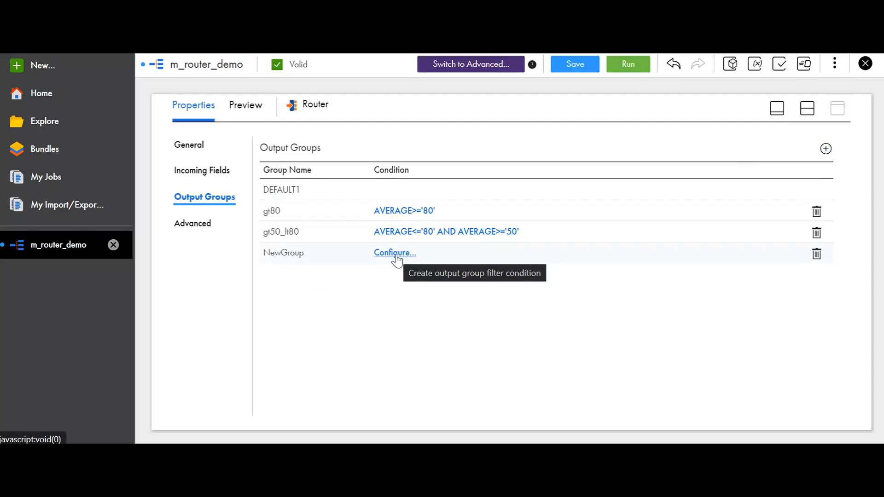
mouse_move(396, 260)
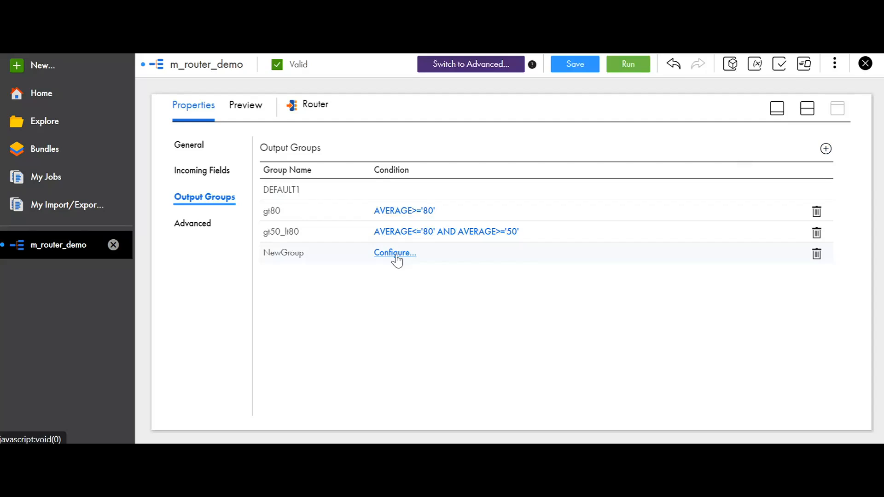
Begin a simple filter condition for NewGroup with one empty condition row
click(395, 252)
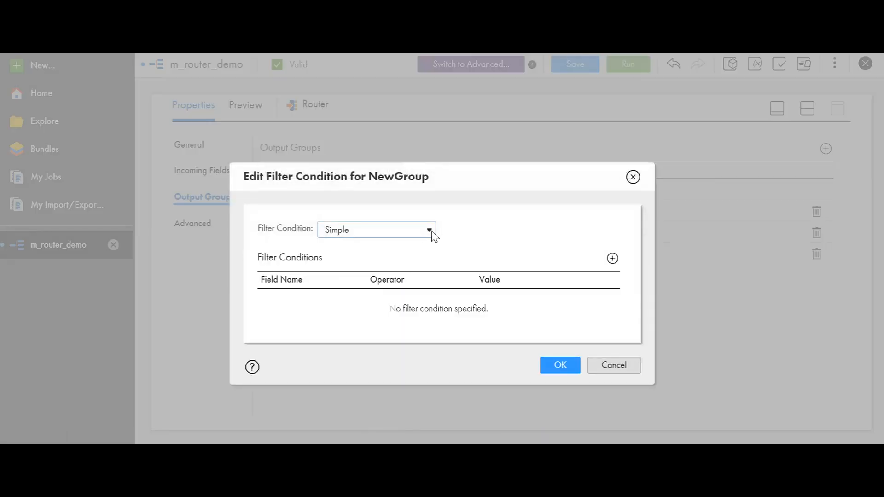
click(428, 230)
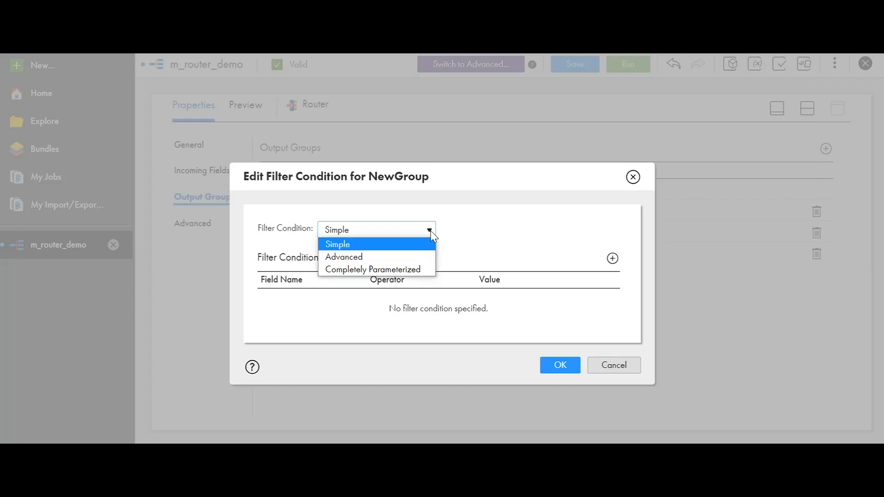
click(337, 243)
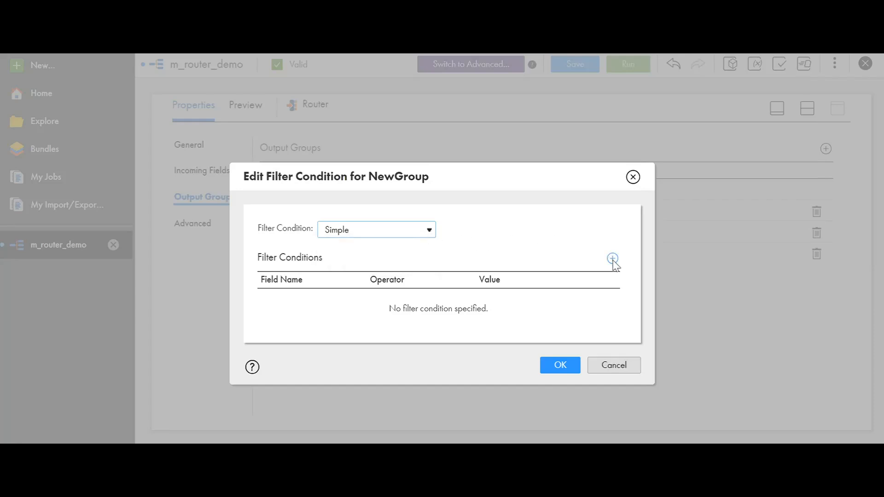
click(612, 257)
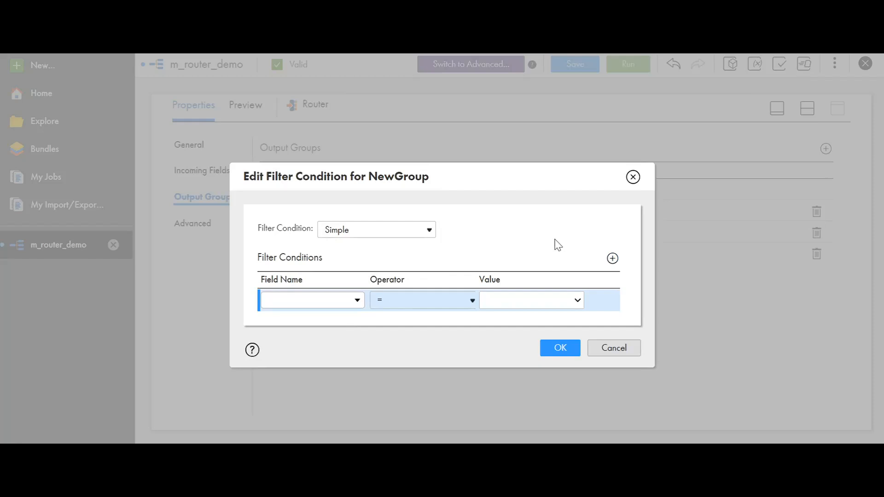
mouse_move(352, 309)
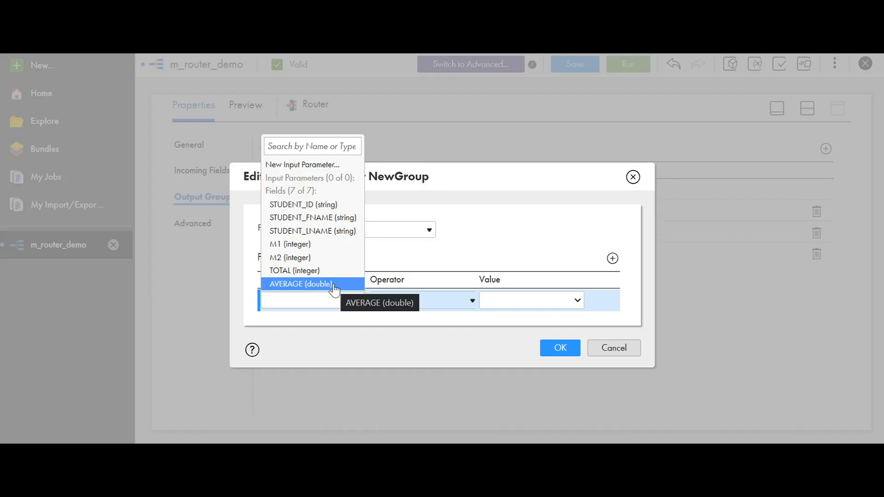
Set the condition to AVERAGE less than or equal to 50 and confirm it
click(303, 284)
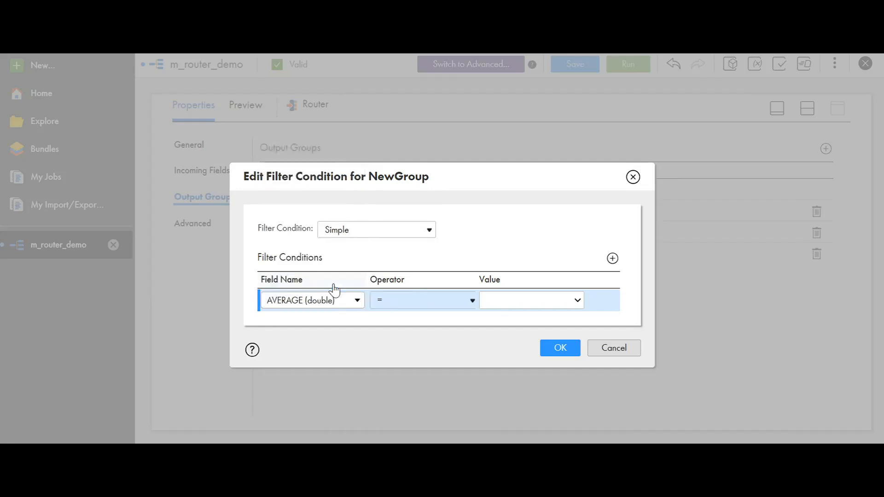
click(422, 300)
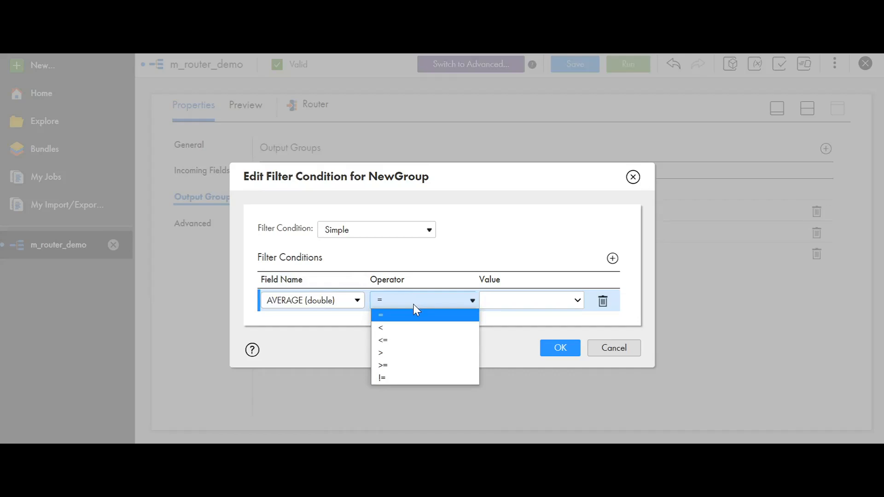
mouse_move(405, 340)
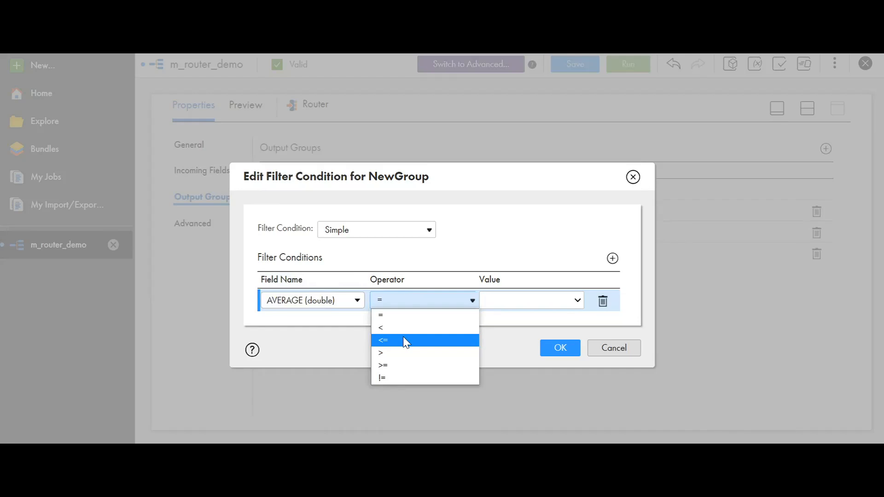
click(383, 340)
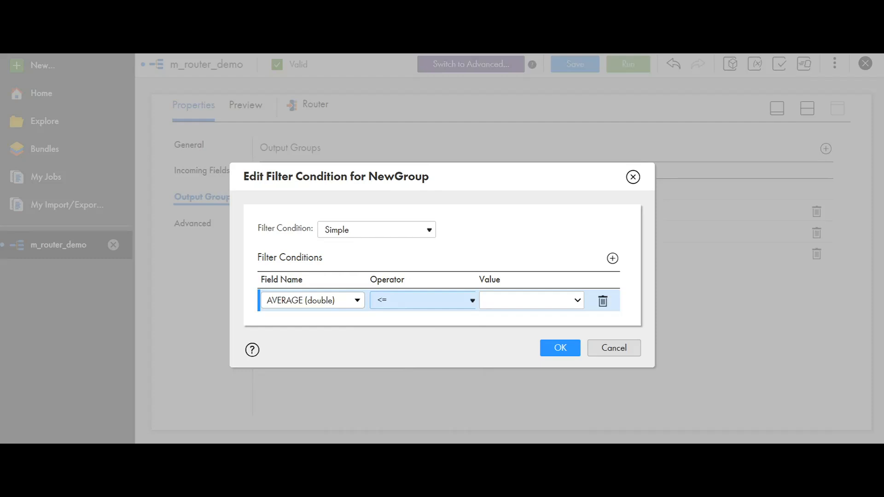
click(526, 300)
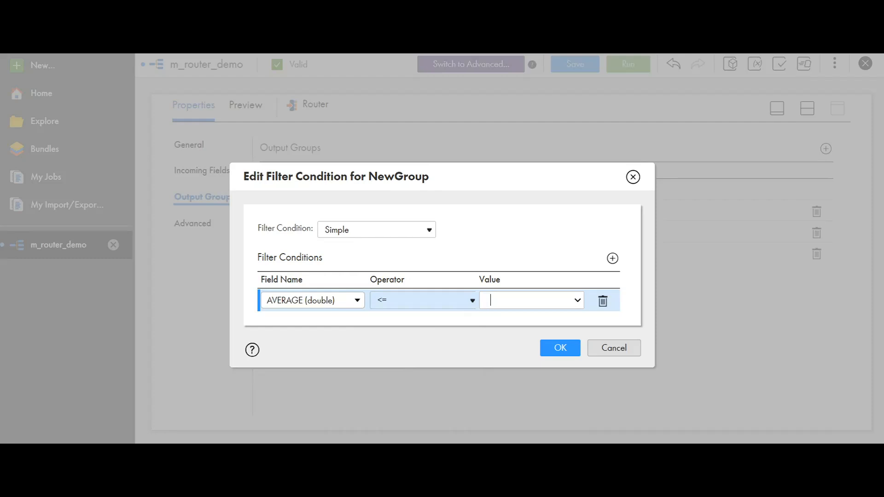
text(50)
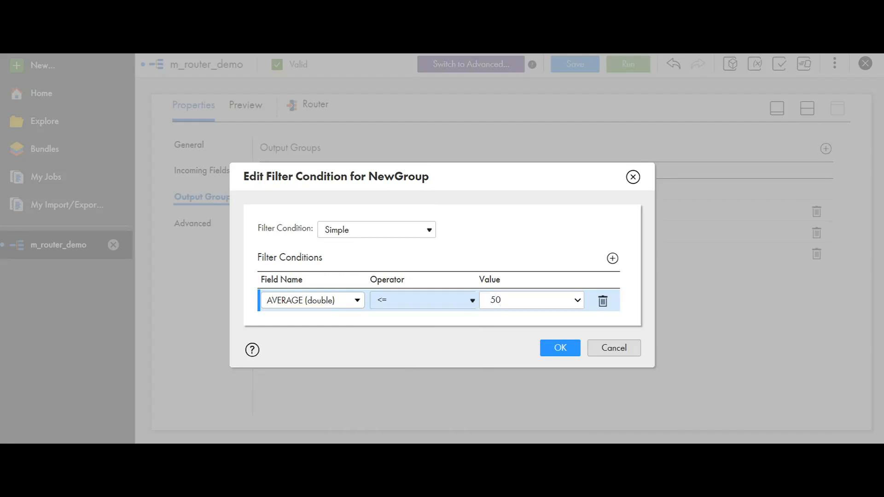
click(559, 348)
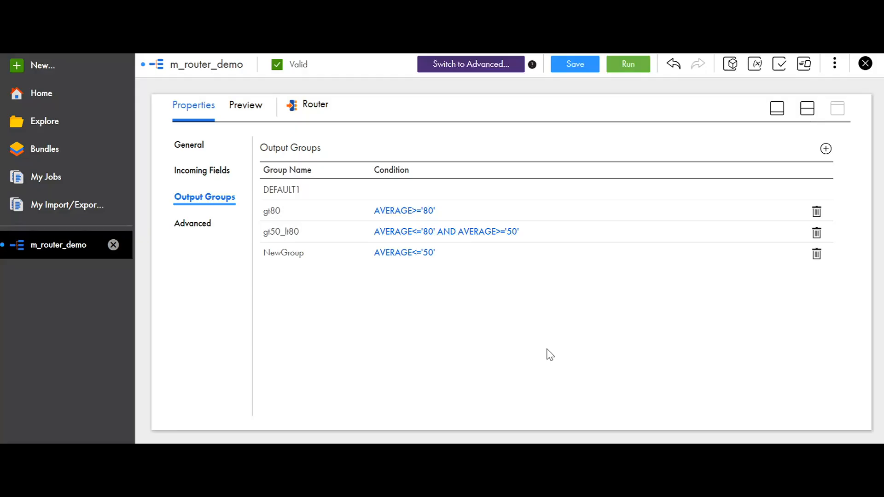
mouse_move(318, 269)
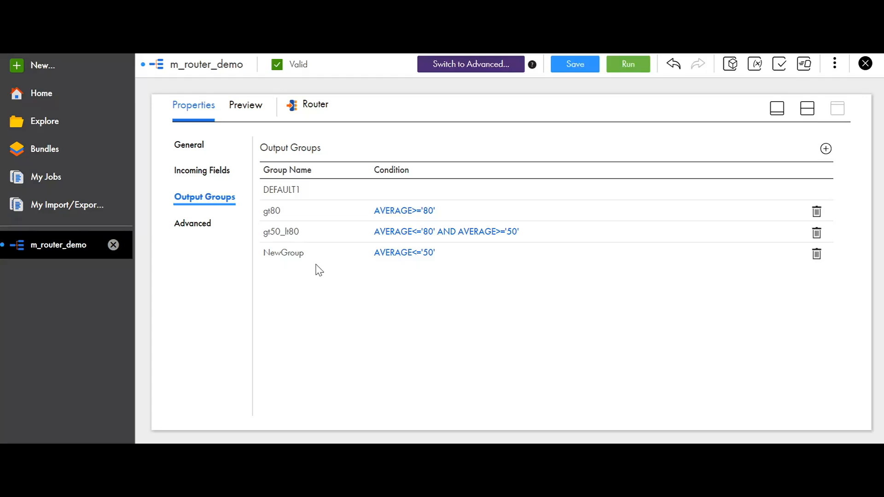
mouse_move(650, 257)
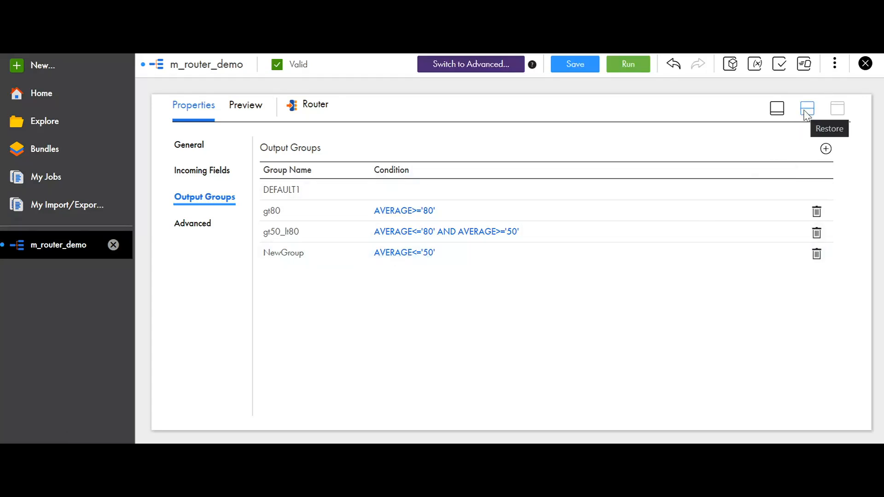
Restore the properties panel so the mapping canvas shows above it
click(806, 108)
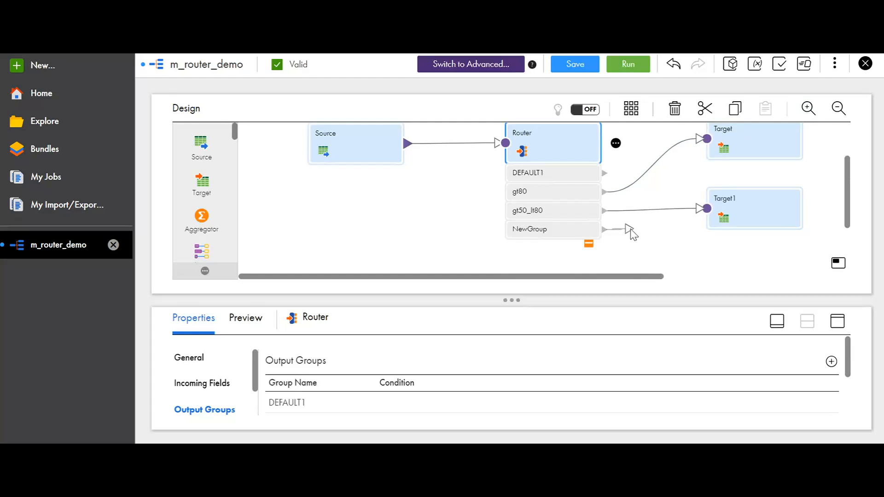
mouse_move(668, 234)
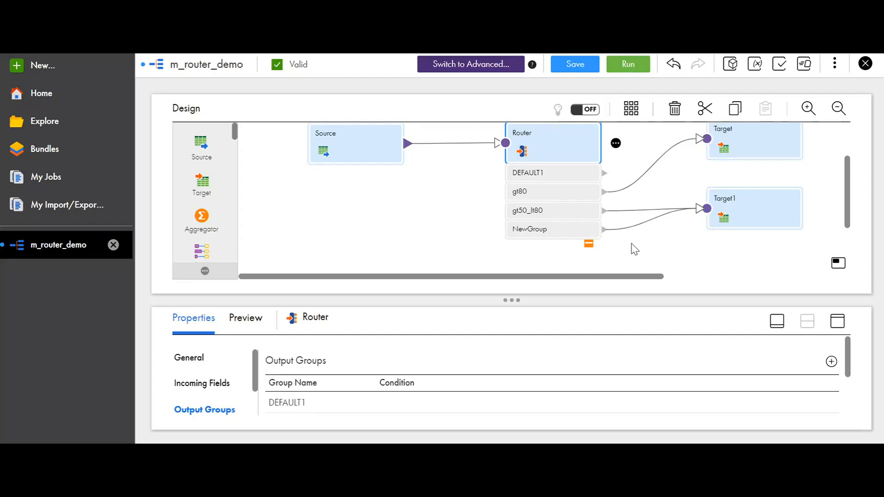
mouse_move(557, 233)
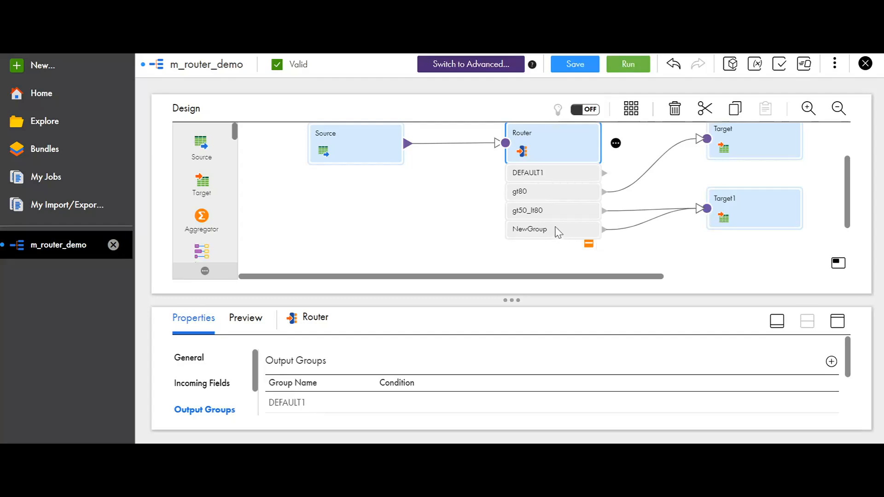
mouse_move(720, 223)
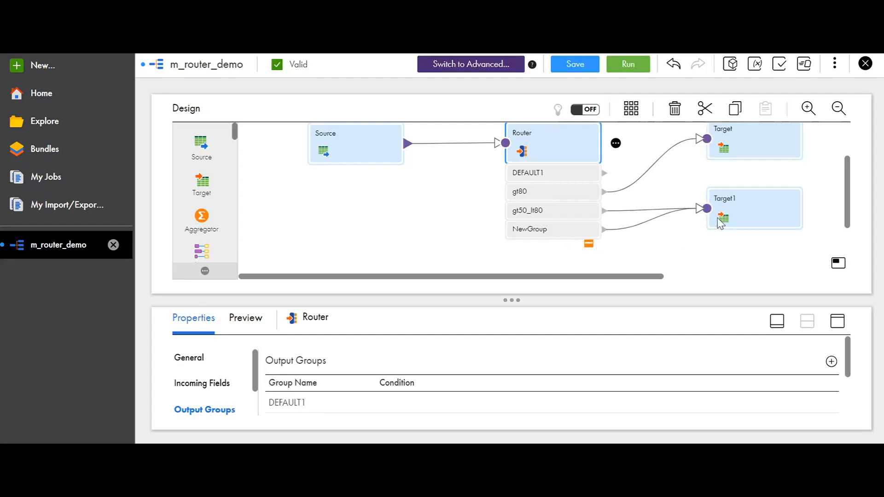
mouse_move(682, 237)
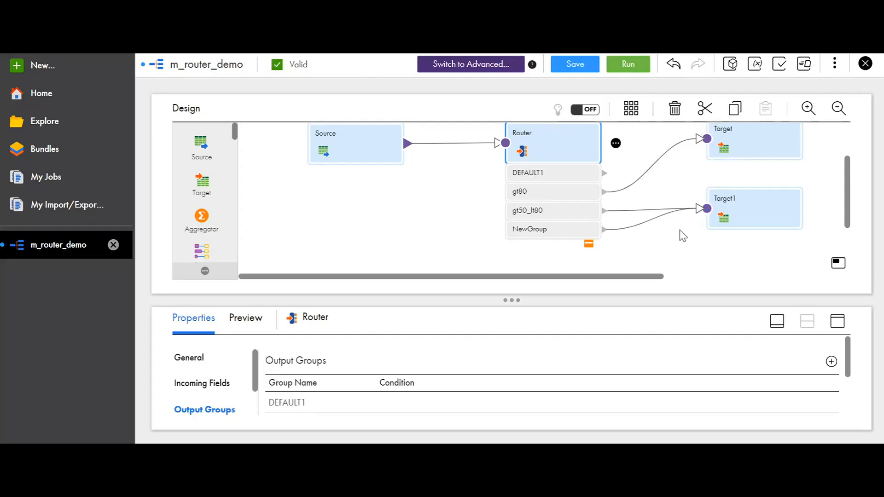
mouse_move(674, 243)
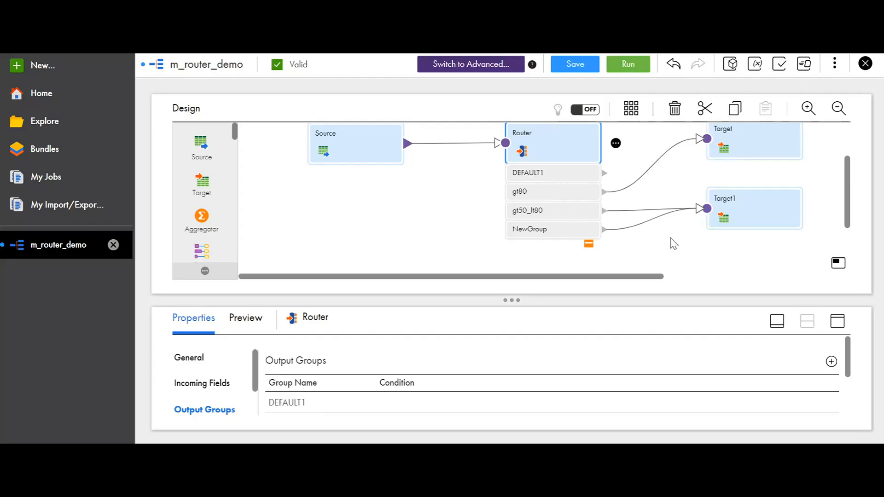
mouse_move(533, 199)
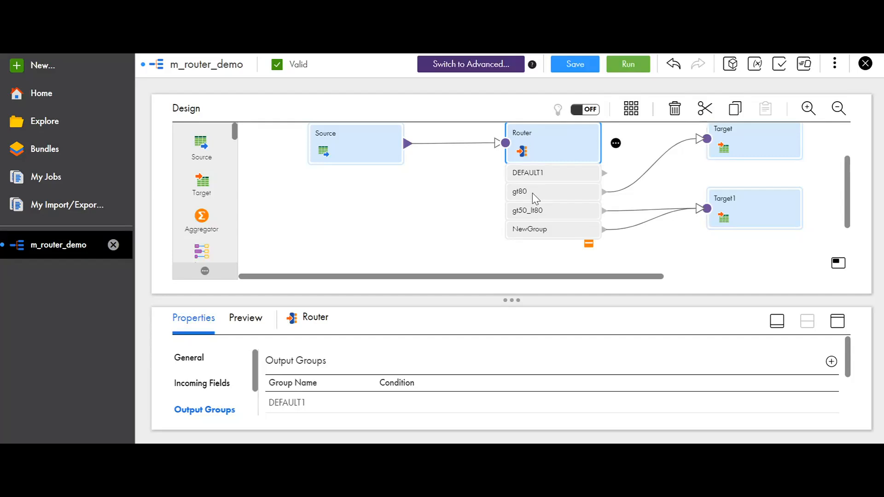
mouse_move(555, 180)
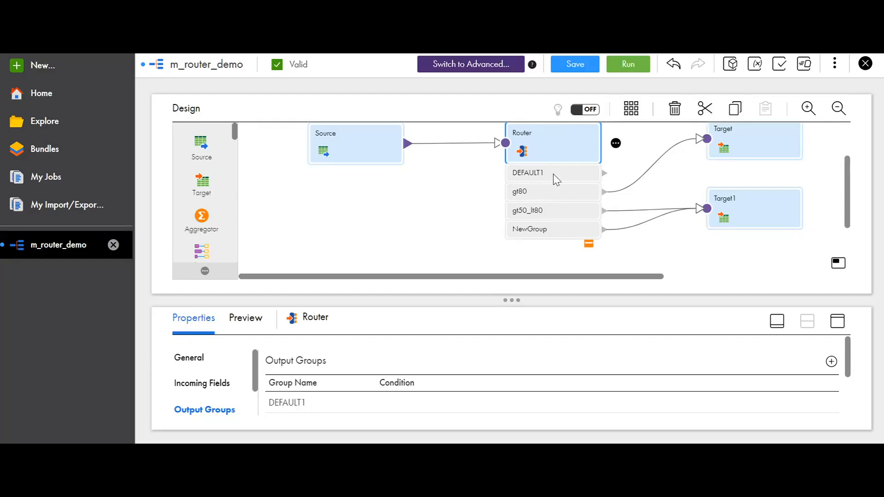
mouse_move(582, 184)
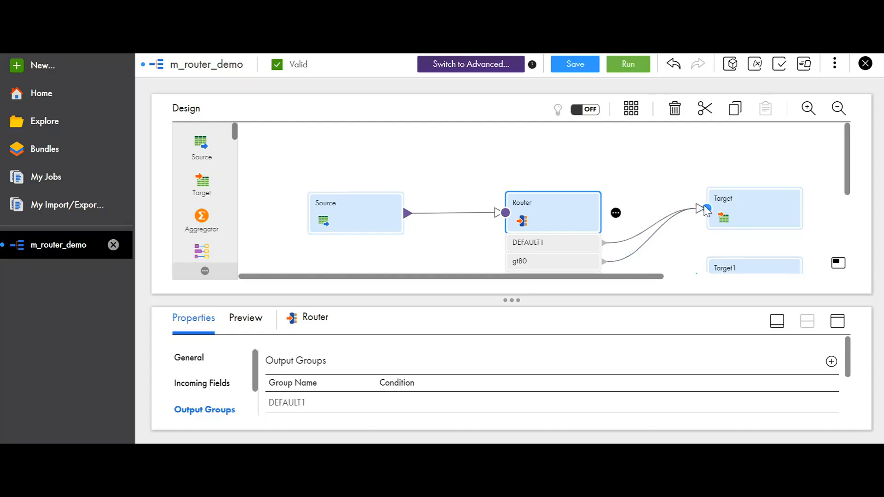
mouse_move(620, 246)
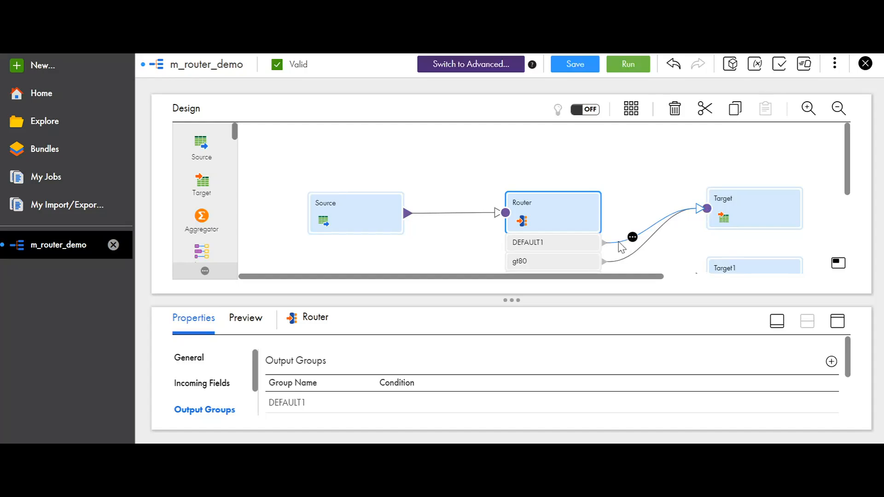